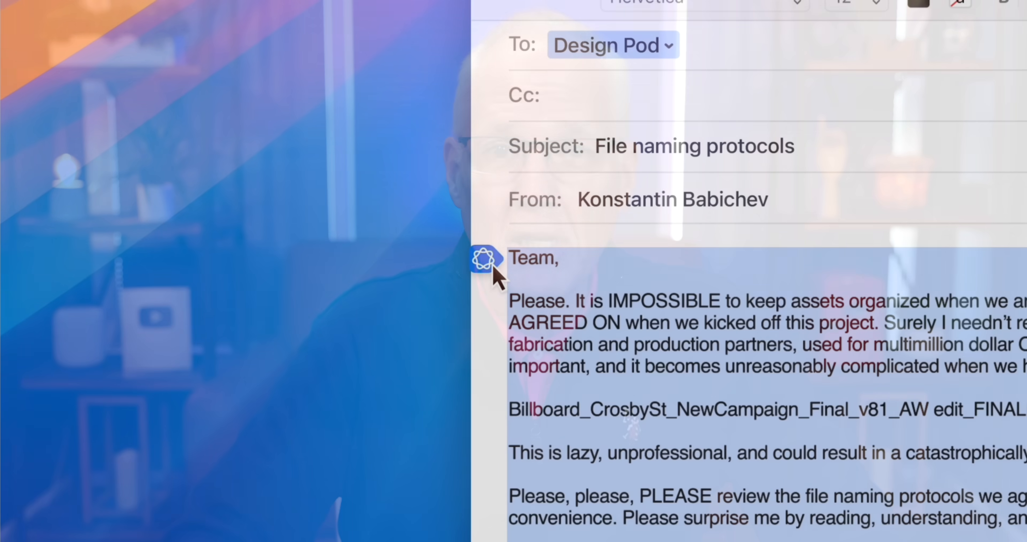
Launch Messages from the Dock and start a new Genmoji from the emoji keyboard
click(482, 262)
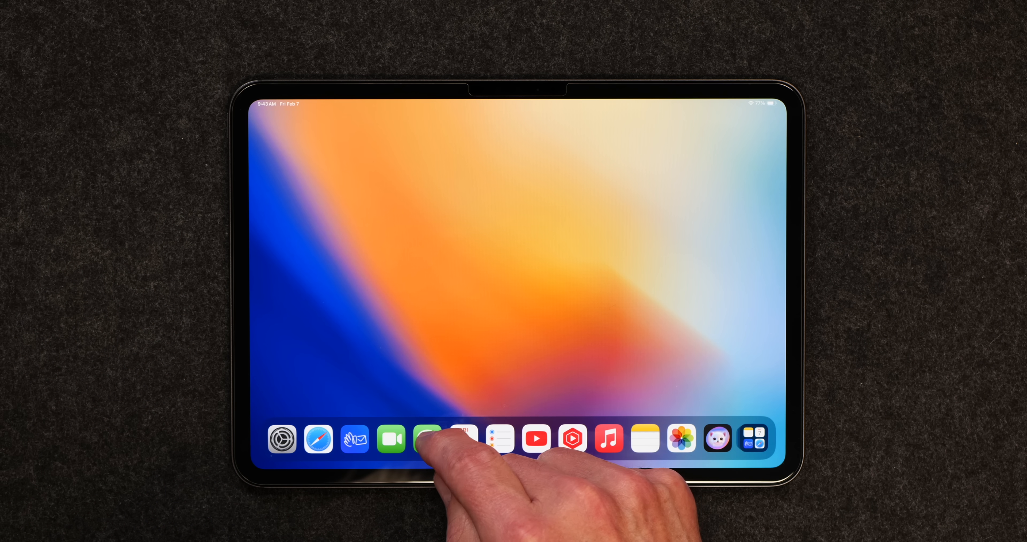
click(427, 440)
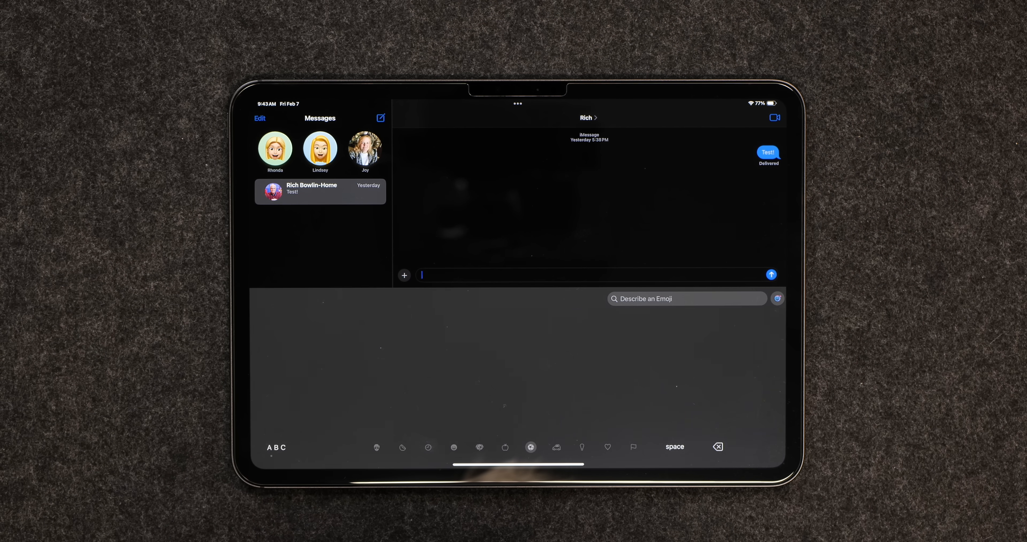
click(555, 447)
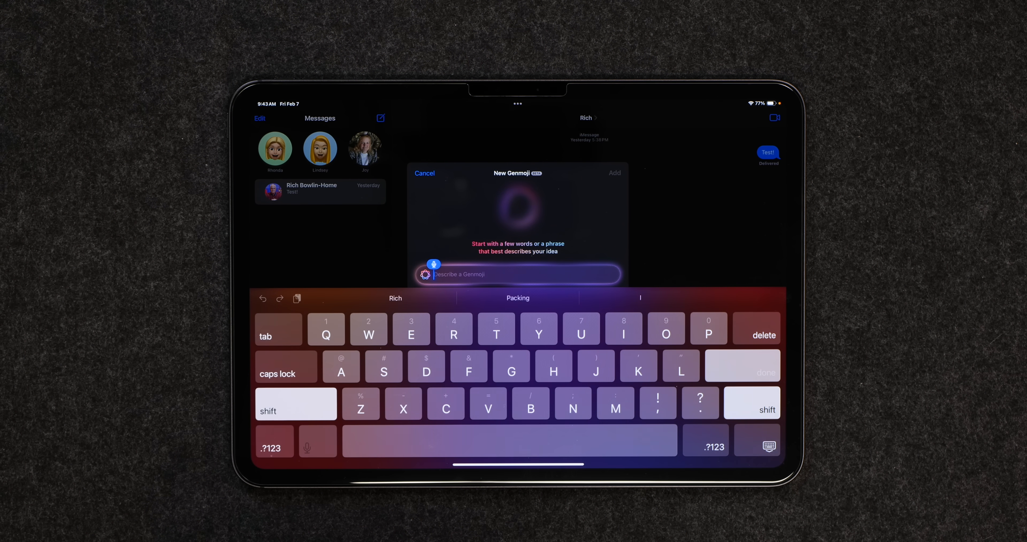
Describe the Genmoji as 'Rich riding a horse', choose Rich as the person, and confirm a starting look
text(Rich riding a horse)
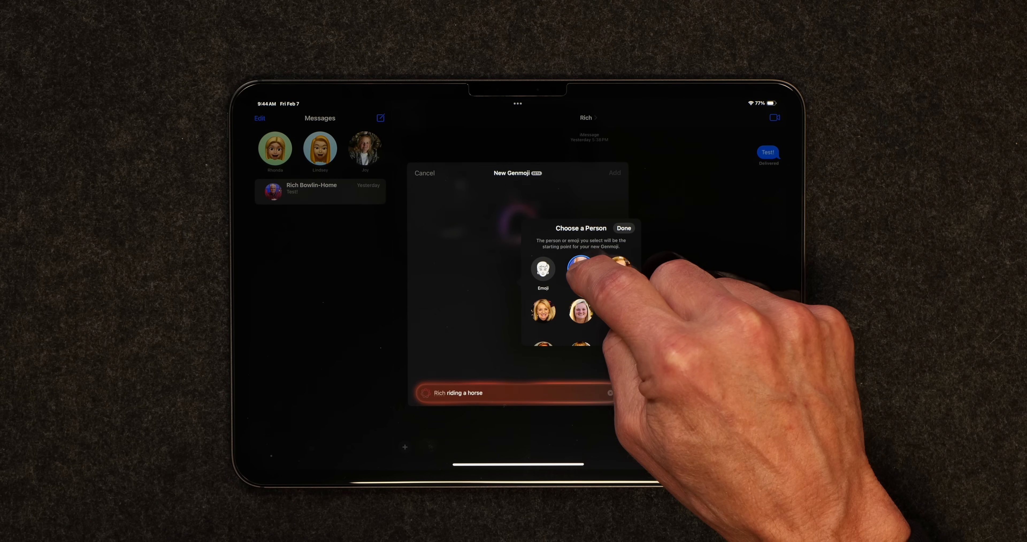
click(580, 269)
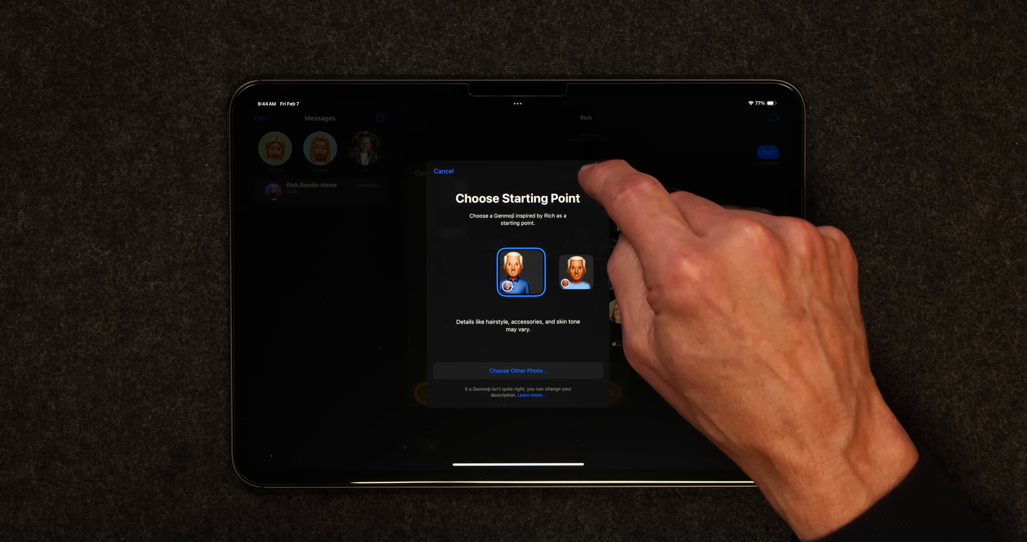
click(520, 272)
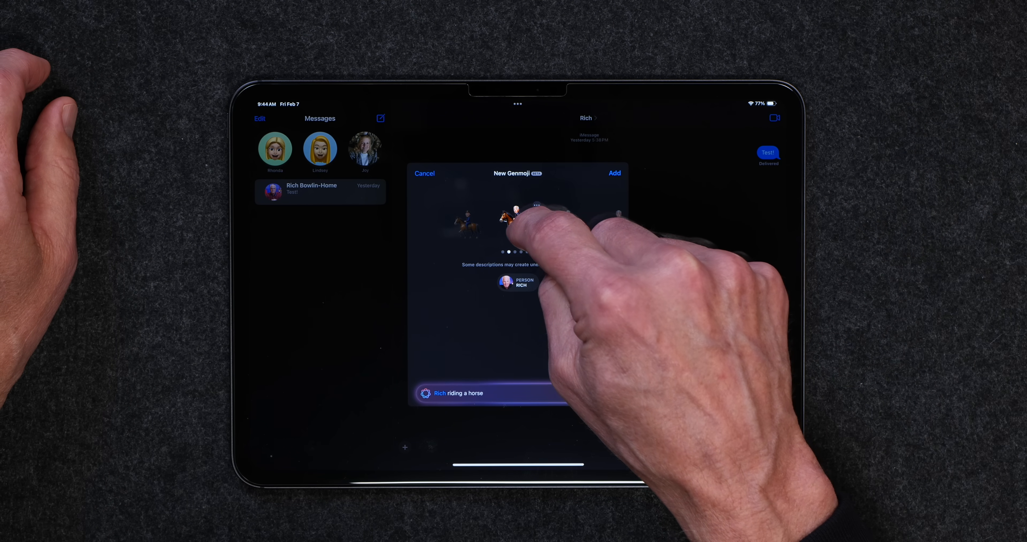
Pick one of the generated Rich-on-a-horse Genmoji previews
click(614, 173)
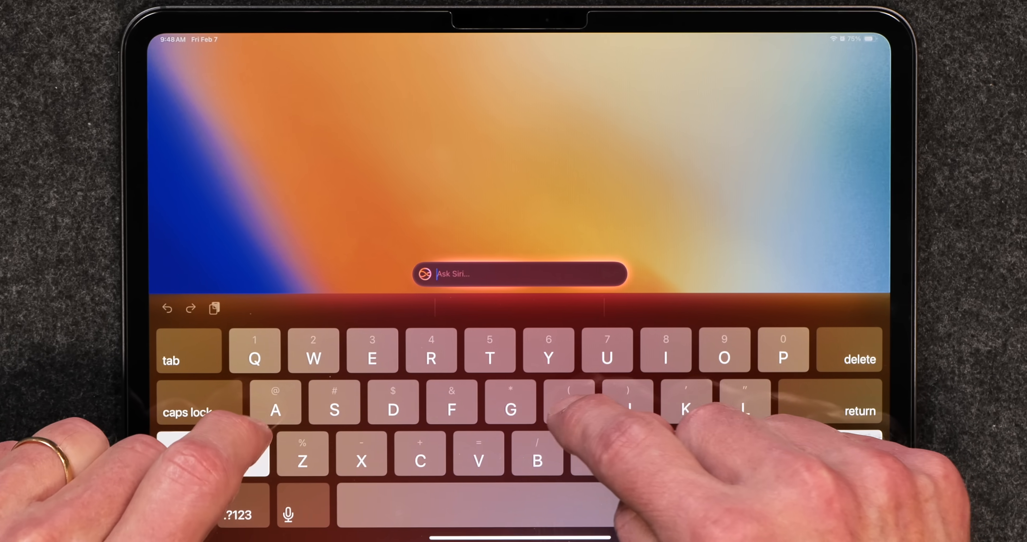
Ask Siri by typing 'How do I change iPad wallpaper' and send it
text(How do I change iPad wallpaper)
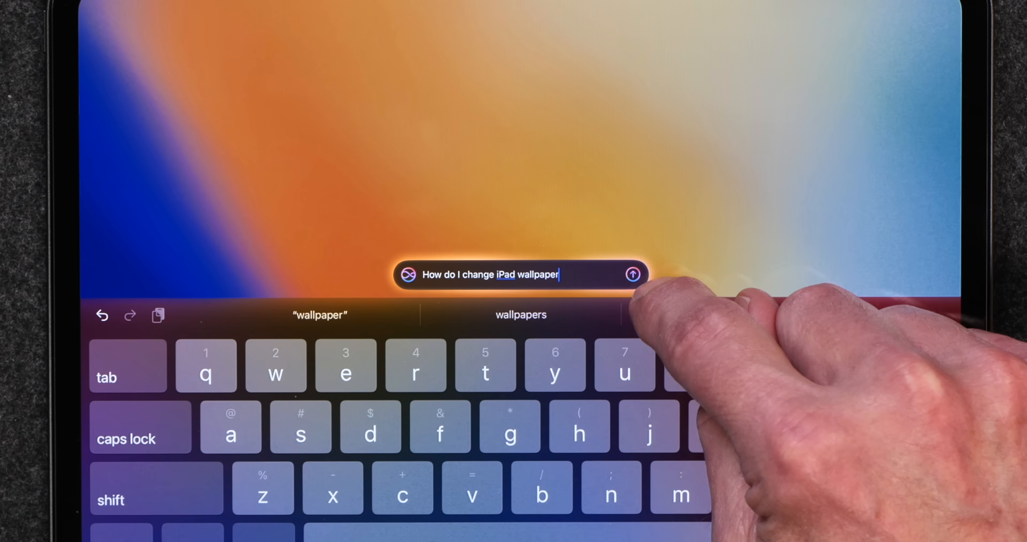
click(631, 274)
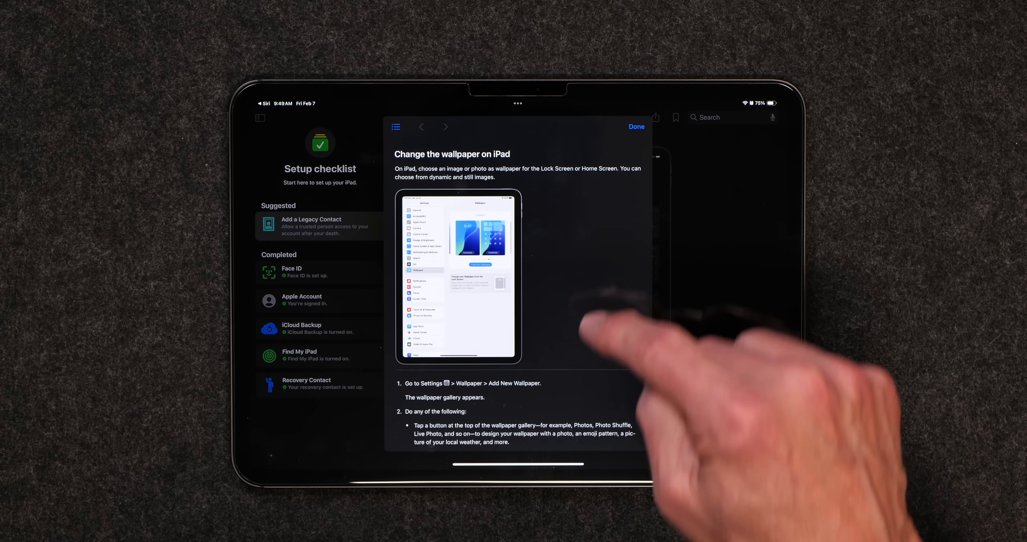
Scroll through the Change the wallpaper on iPad guide to read its steps
scroll(down, 3)
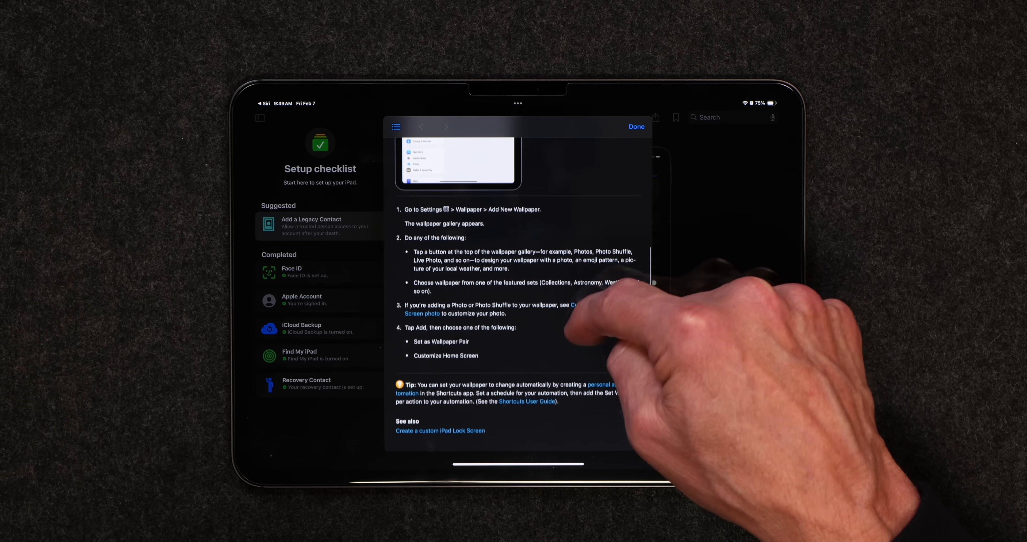
scroll(down, 3)
text(Who invented the steam)
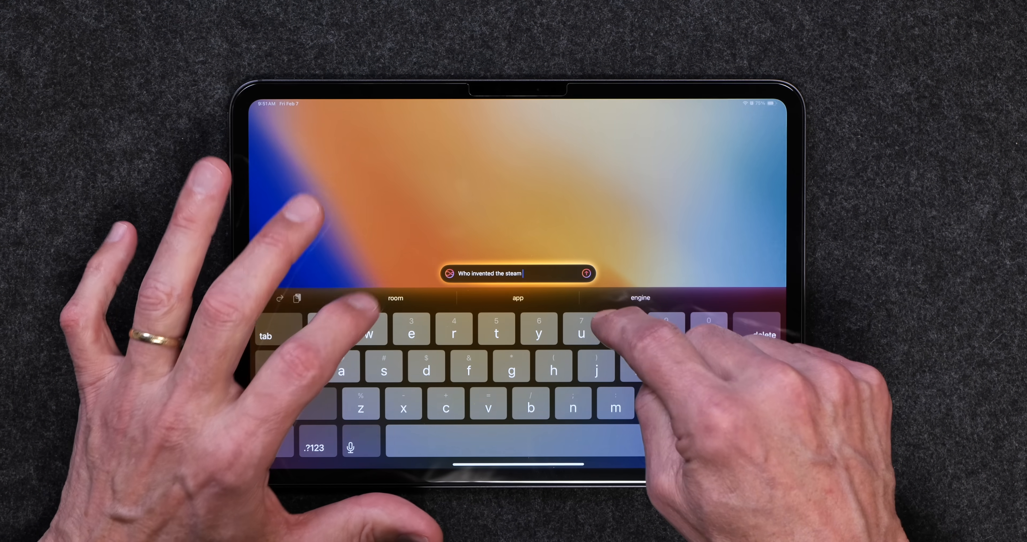
Send the steam-engine question to Siri and open the top suggested result
click(640, 297)
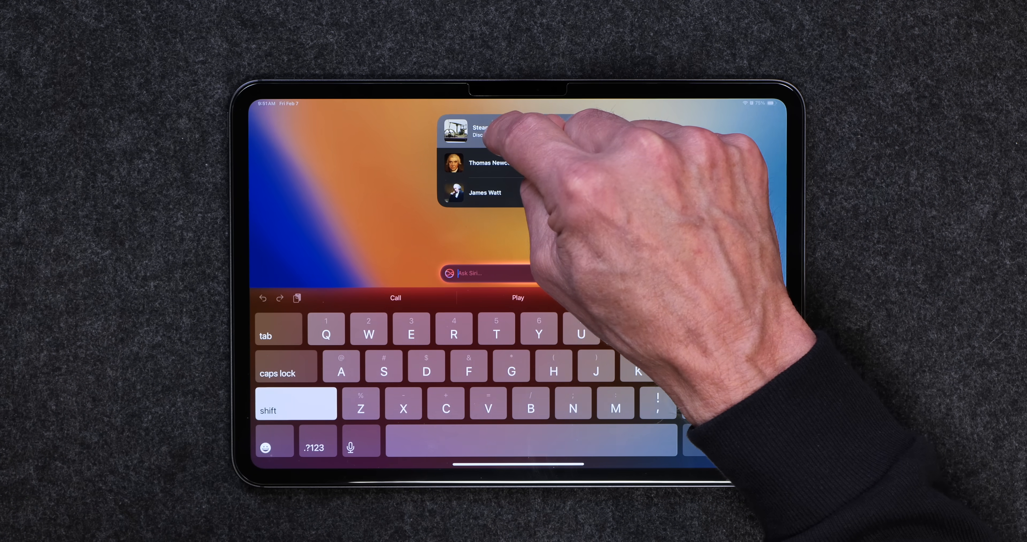
click(478, 128)
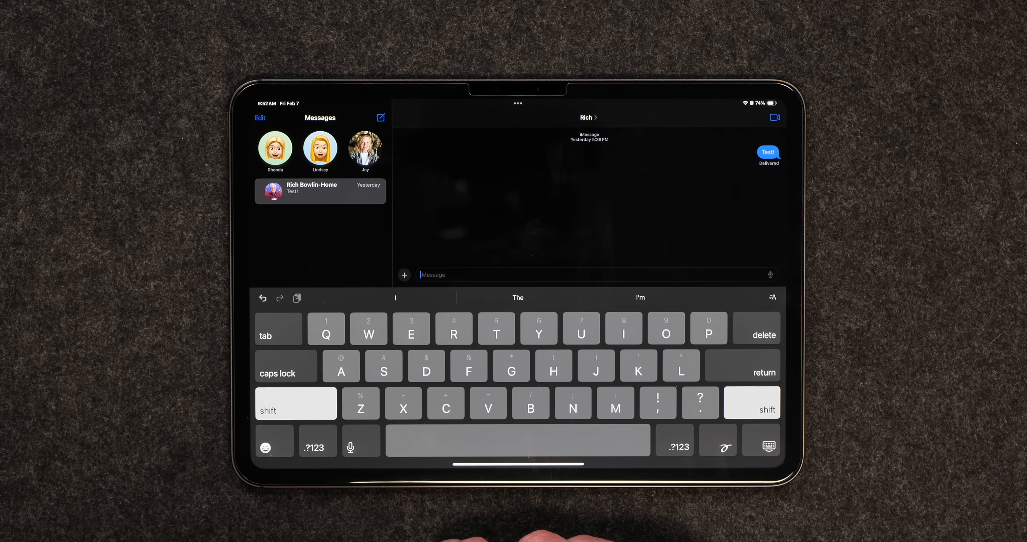
Draft a message warning that the Lexus brakes need fixing or a wreck may follow
click(360, 448)
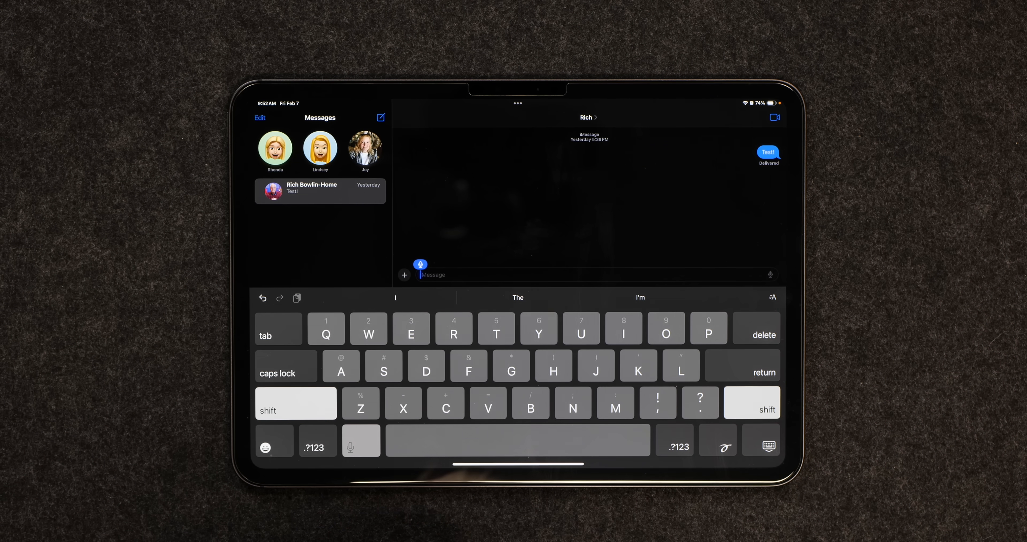
text(You need to)
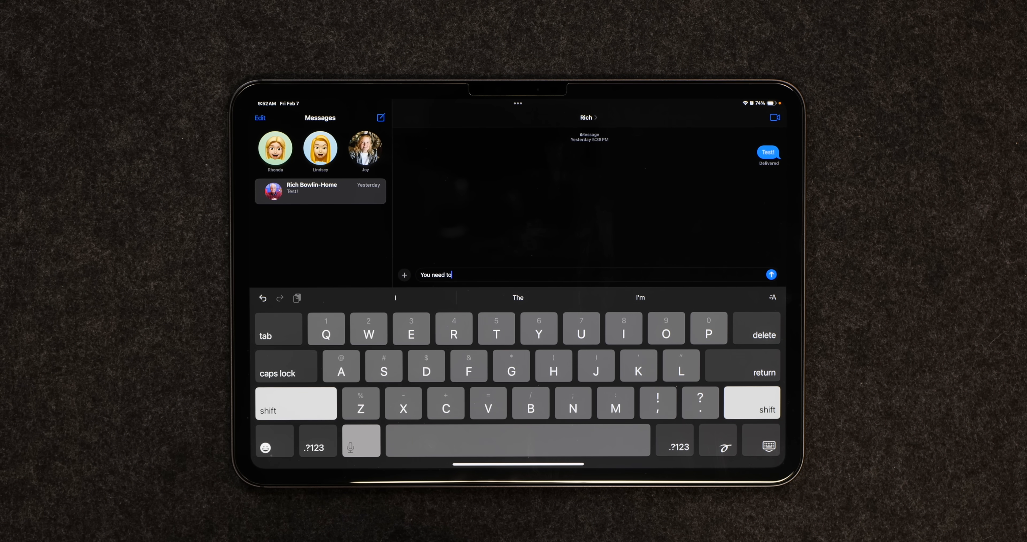
text(get the brakes fixed on your Lexus)
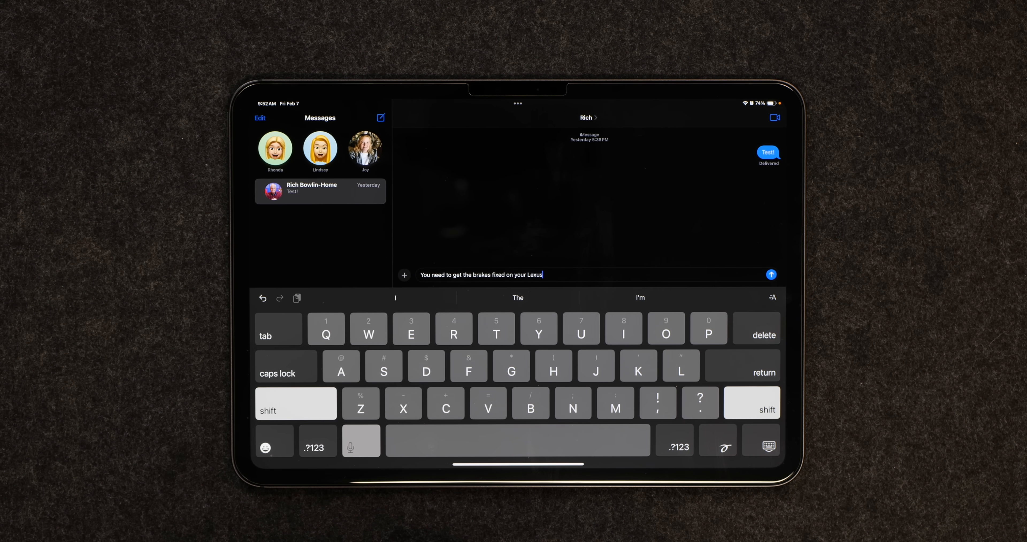
text(I'm concerned that you)
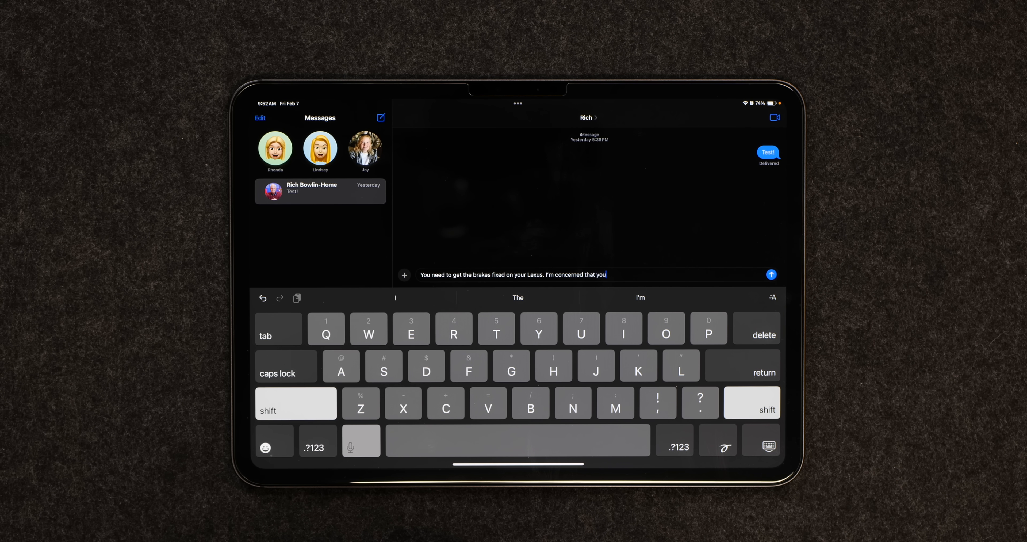
text(may get involved in a wreck if you don't get)
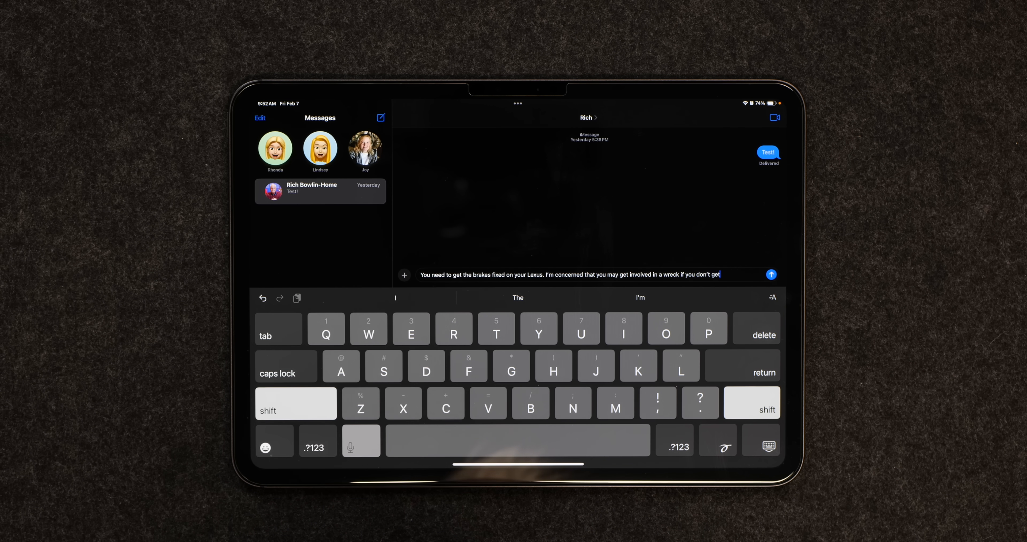
text(them replaced.)
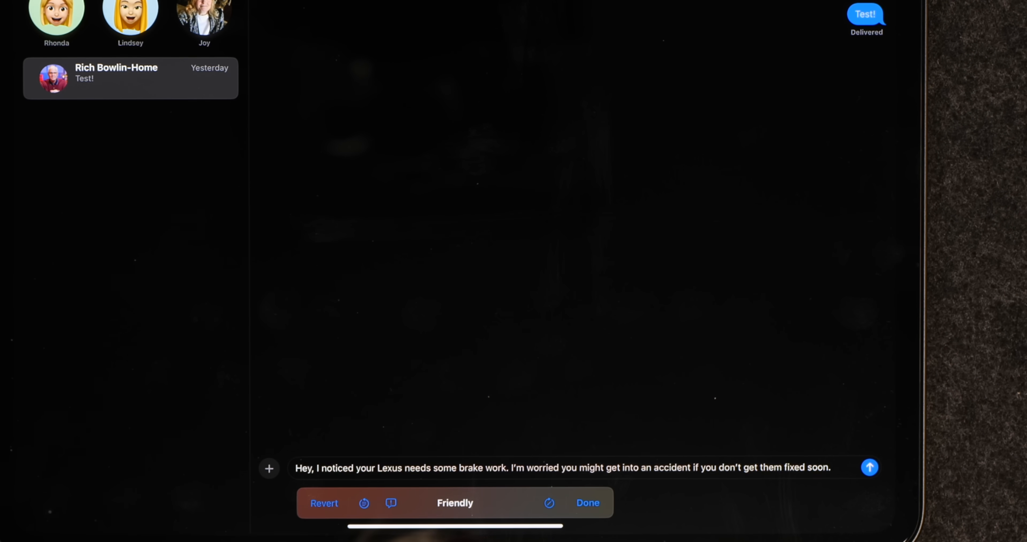
double_click(563, 467)
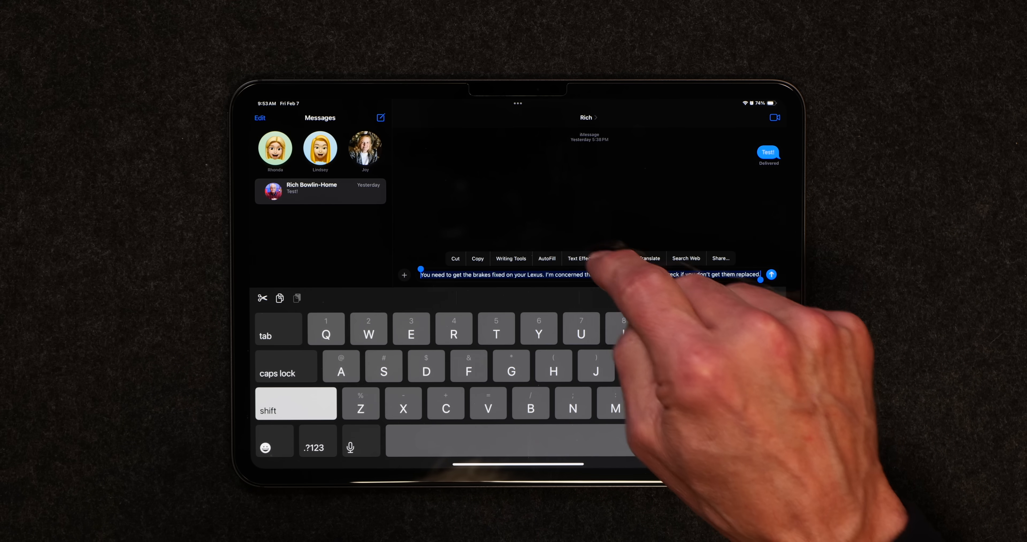
Hand the brake-warning draft to Writing Tools and choose a tone rewrite
click(511, 259)
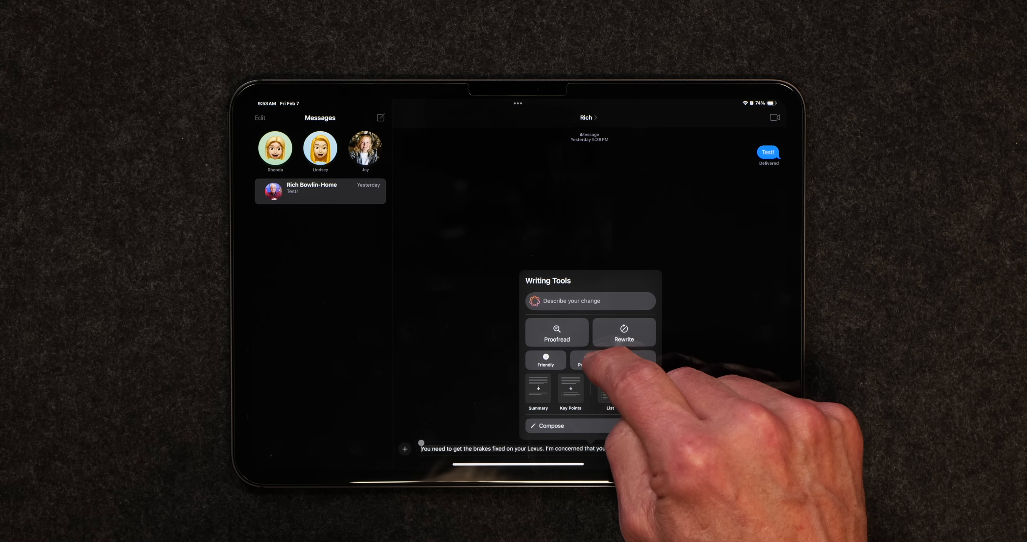
click(605, 359)
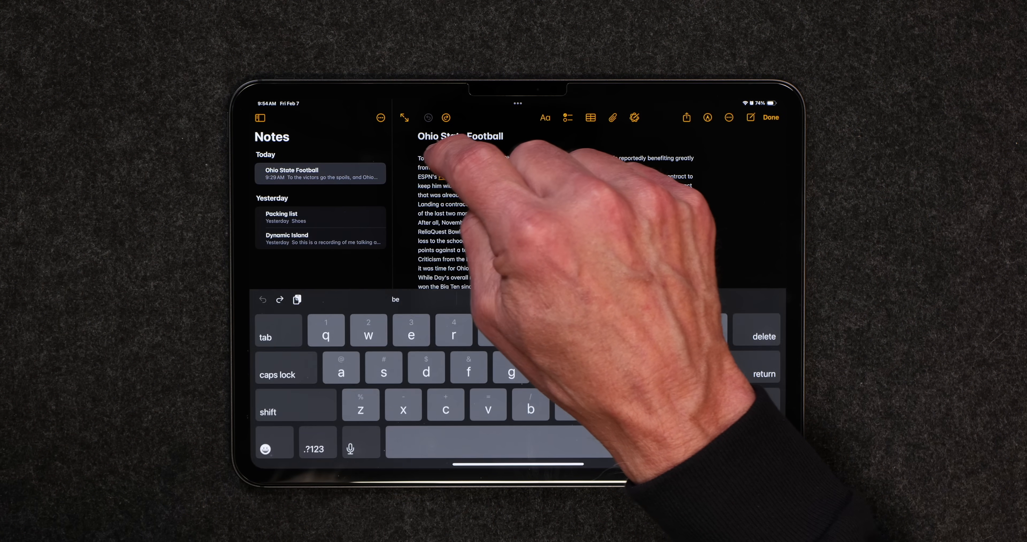
Select the Ohio State Football article text and run Writing Tools' Key Points on it
double_click(432, 157)
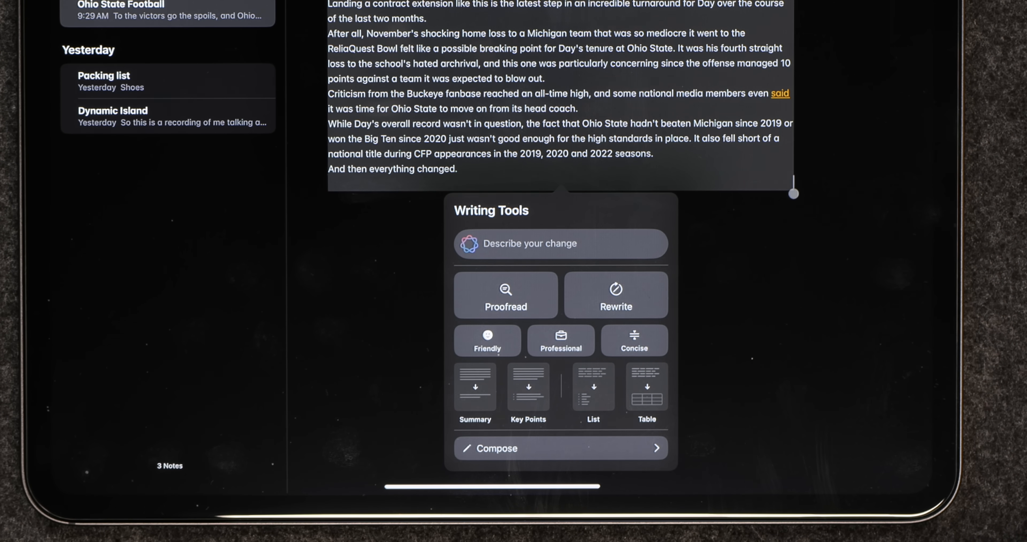
mouse_move(485, 518)
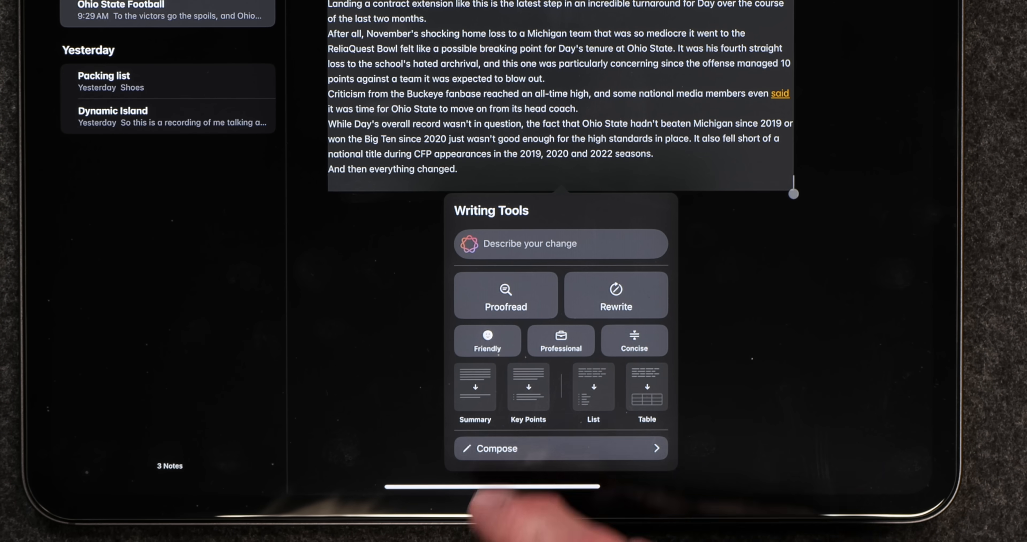
click(475, 390)
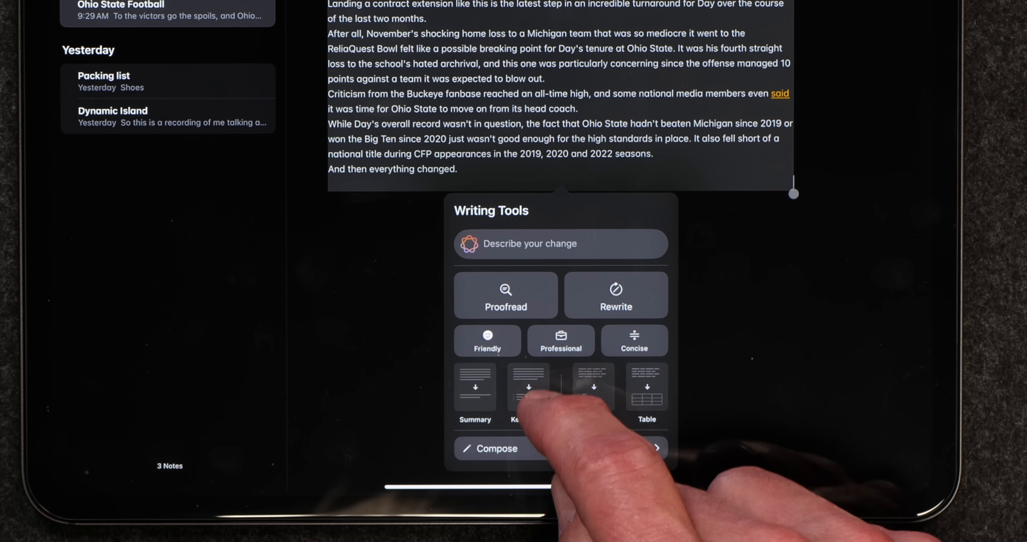
click(529, 387)
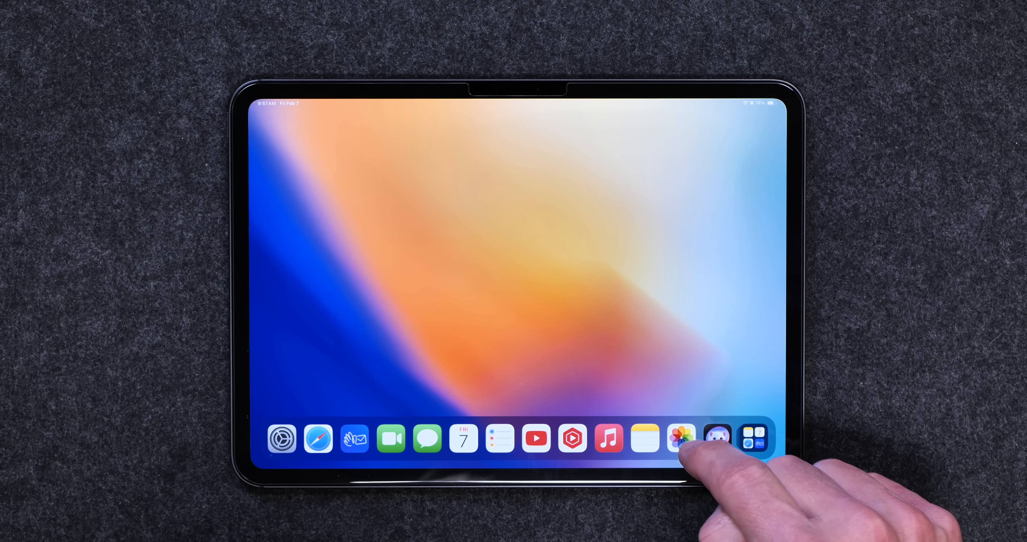
Launch Photos from the Dock and scroll the library toward the restaurant photo of the boy
click(681, 438)
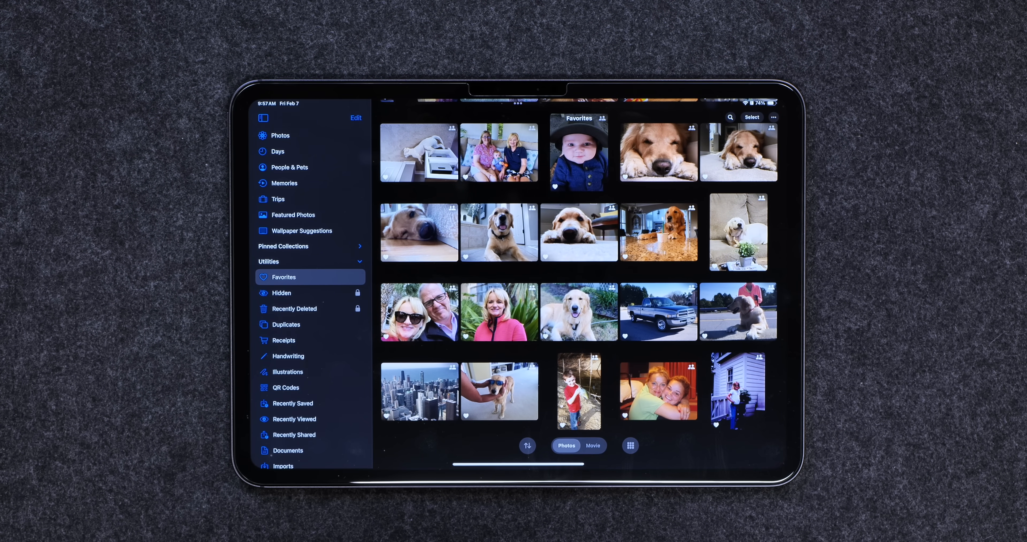
scroll(down, 3)
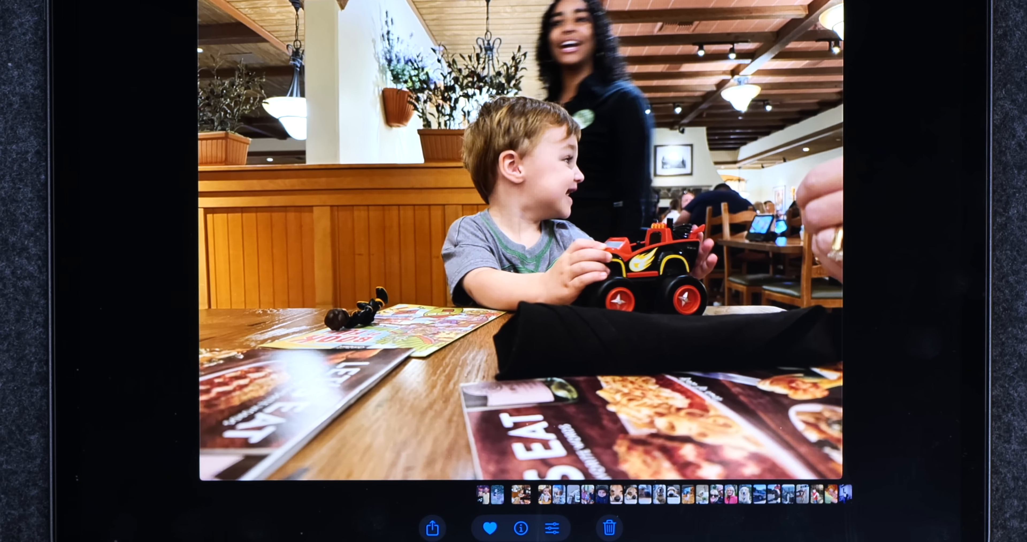
Erase the woman behind the boy with Clean Up, then move to the golden retriever photo
click(553, 528)
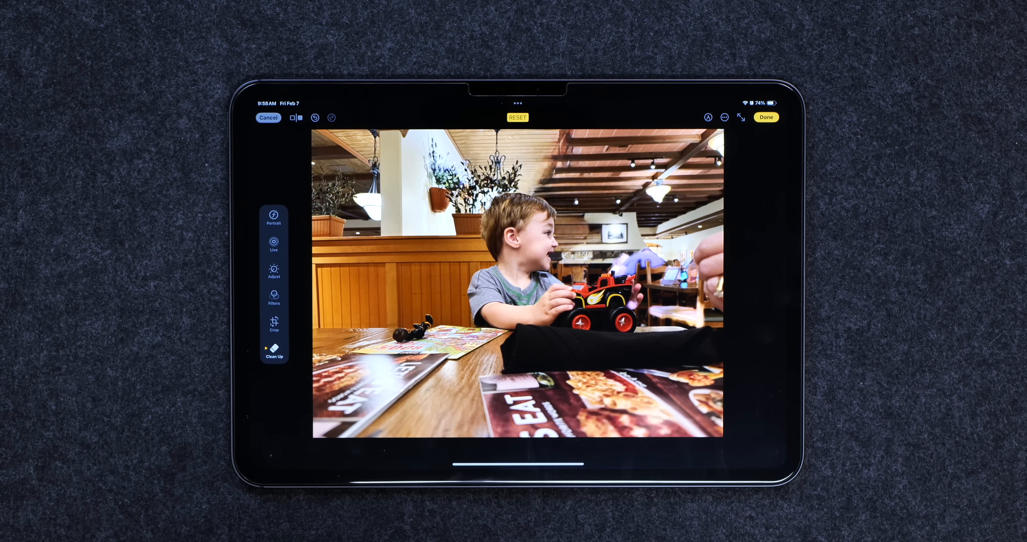
click(268, 117)
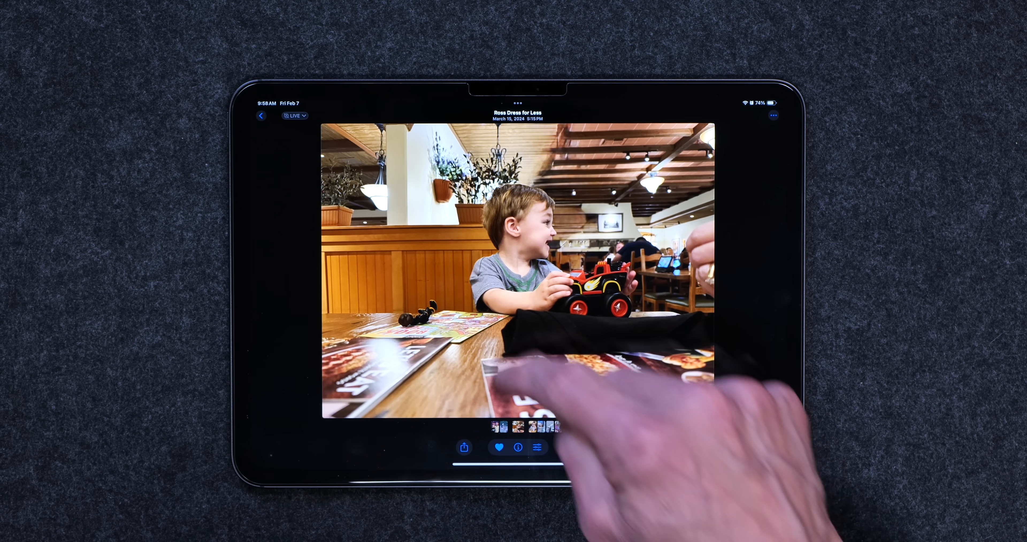
click(261, 115)
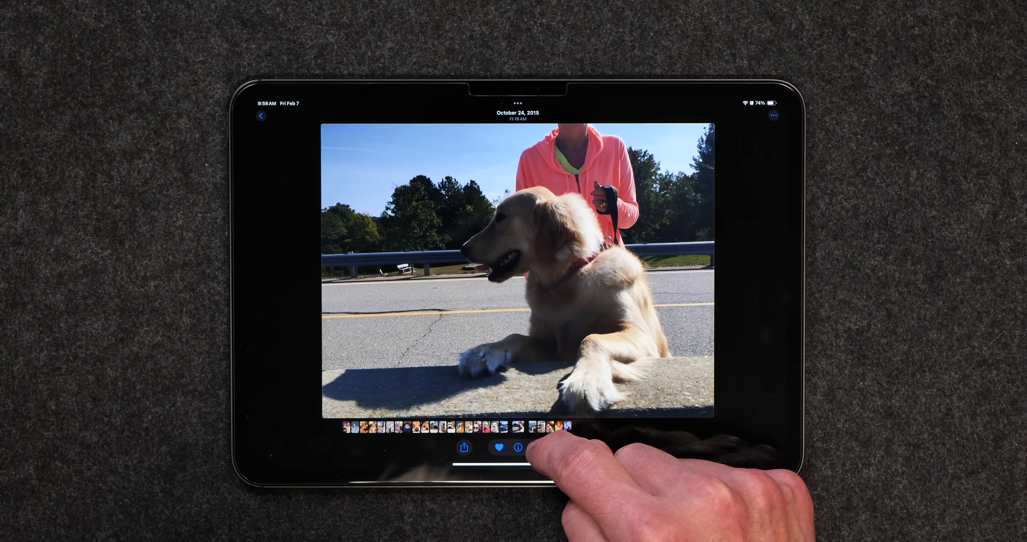
Remove the woman in pink standing behind the dog using Clean Up
click(772, 116)
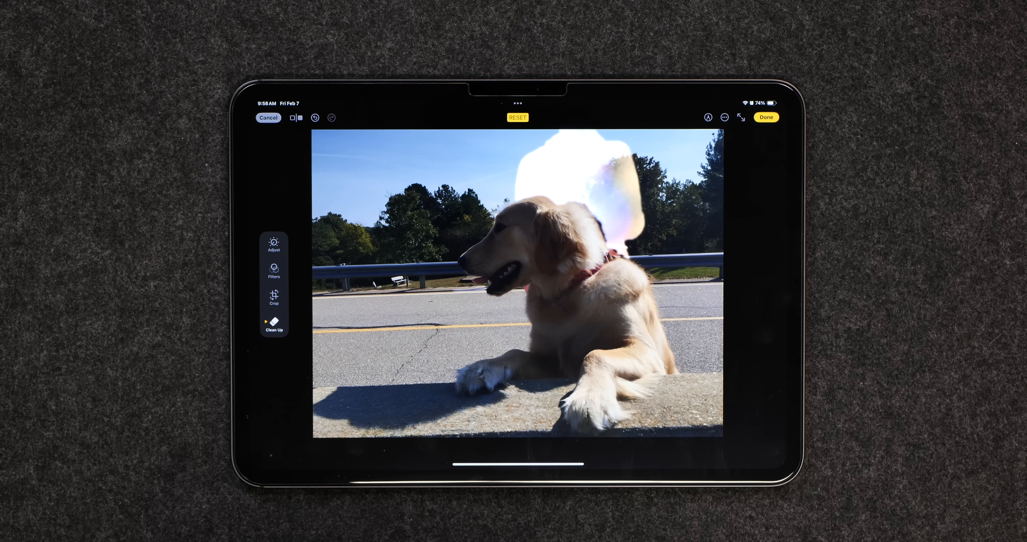
click(577, 183)
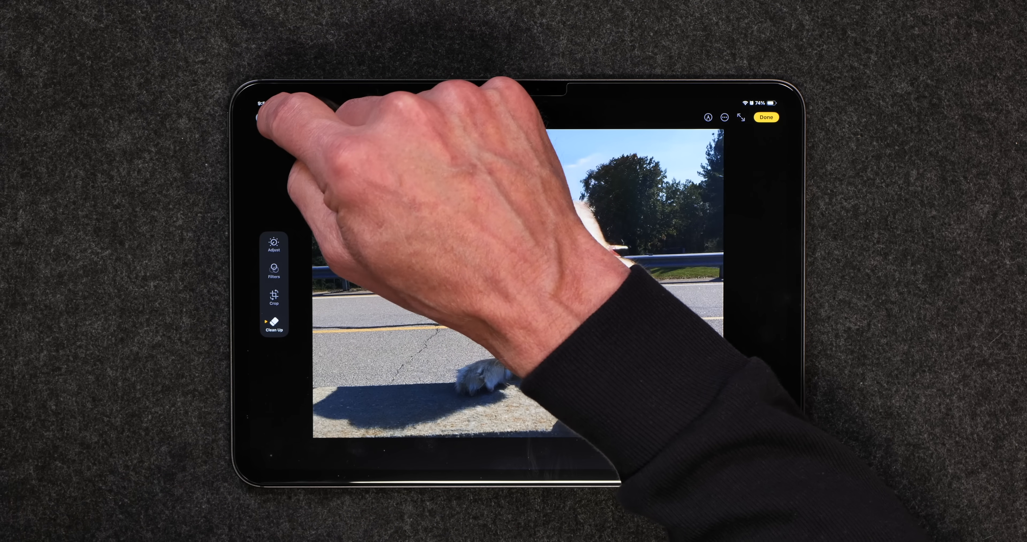
click(268, 118)
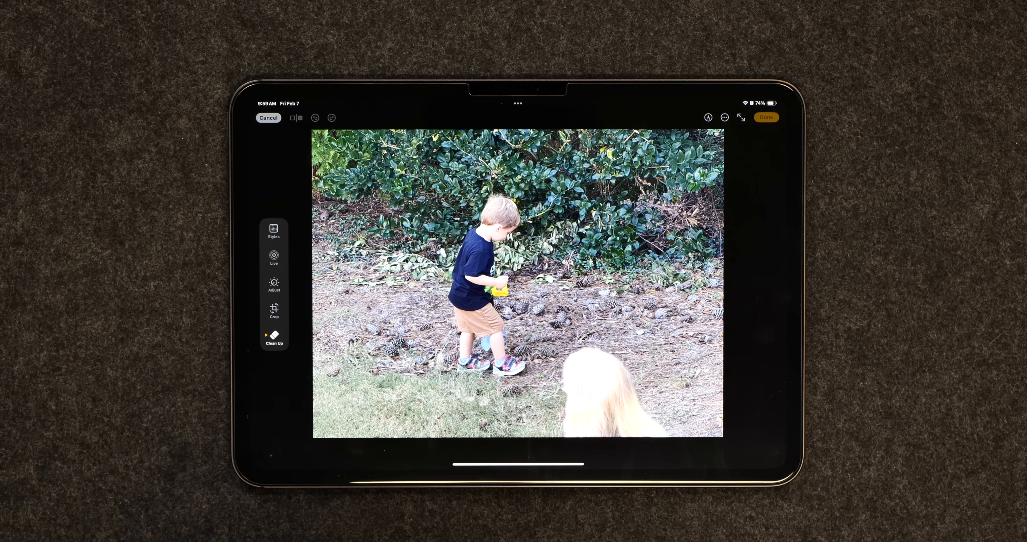
Erase the blonde head at the bottom edge of the boy's outdoor photo
click(613, 393)
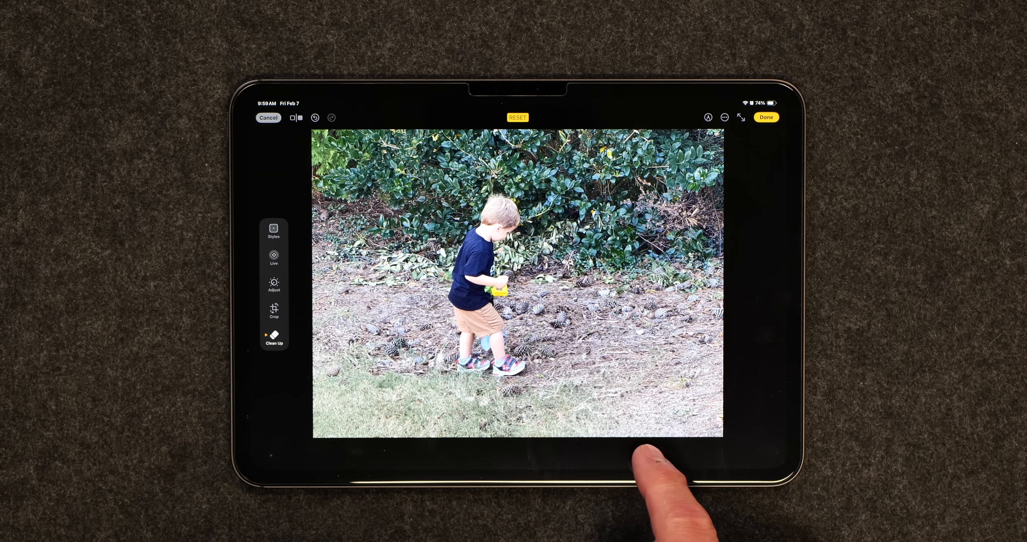